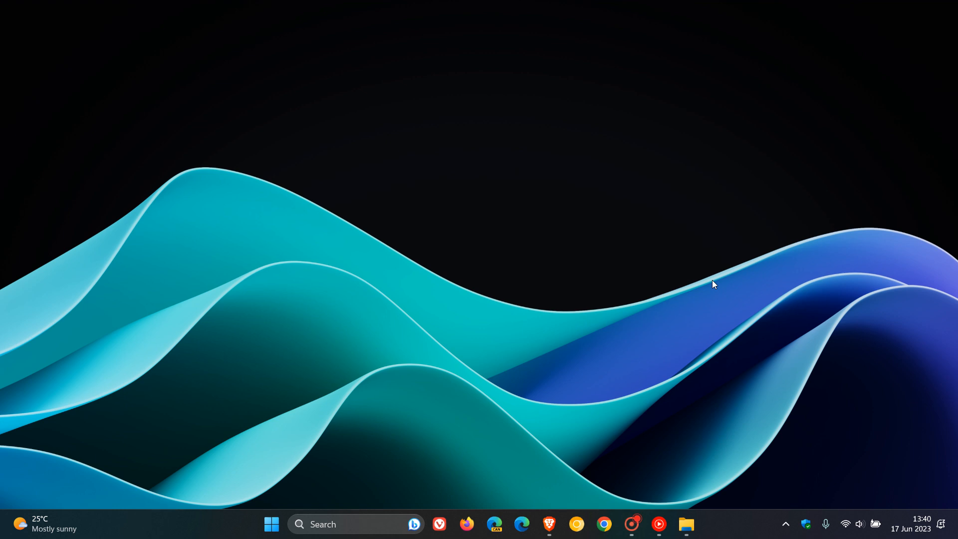
mouse_move(715, 191)
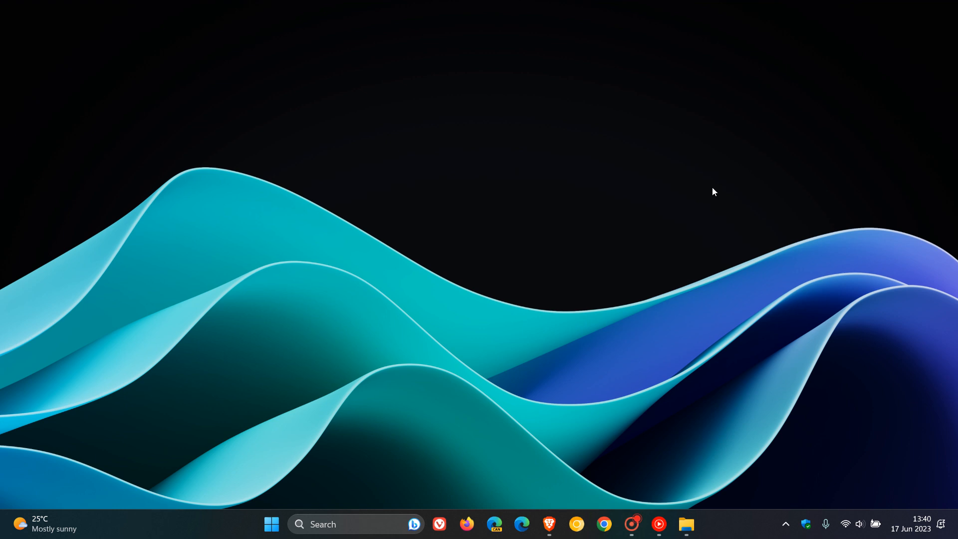
mouse_move(650, 219)
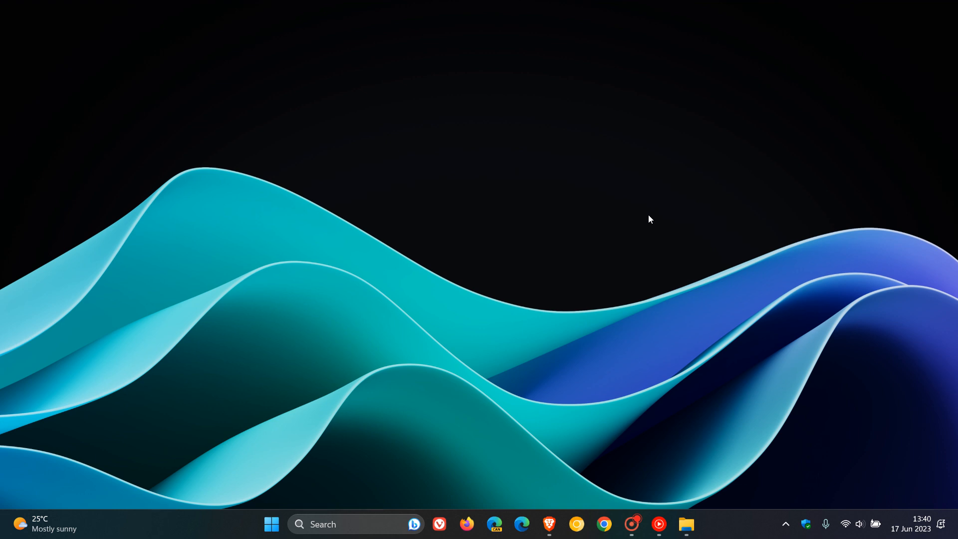
Show the Start menu with its pinned apps from the taskbar
click(271, 524)
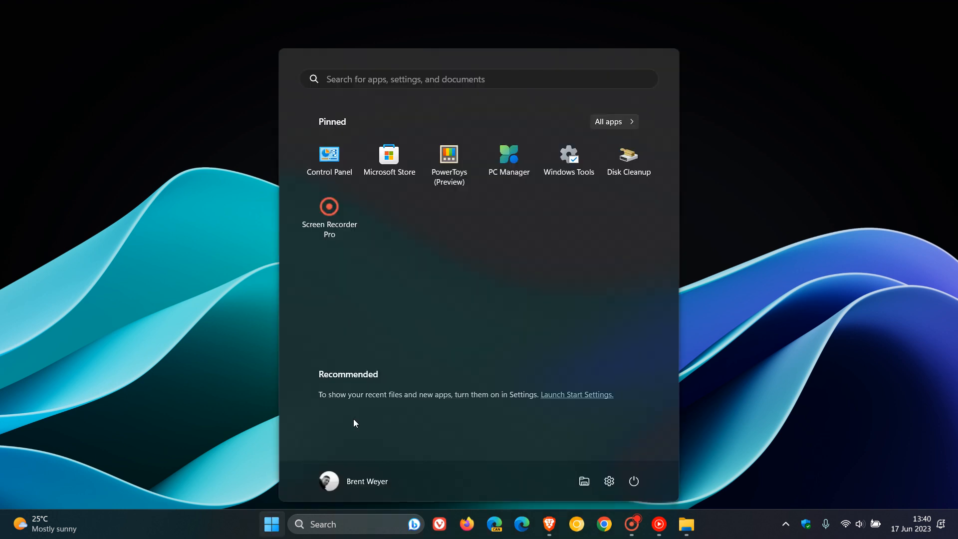
Show the Widgets board with weather, CPU and memory readings
click(612, 122)
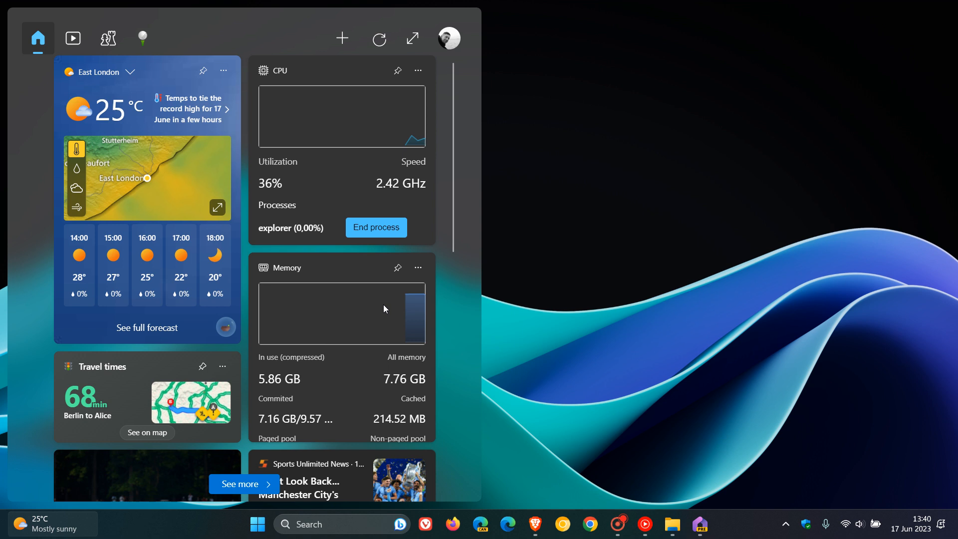
mouse_move(554, 267)
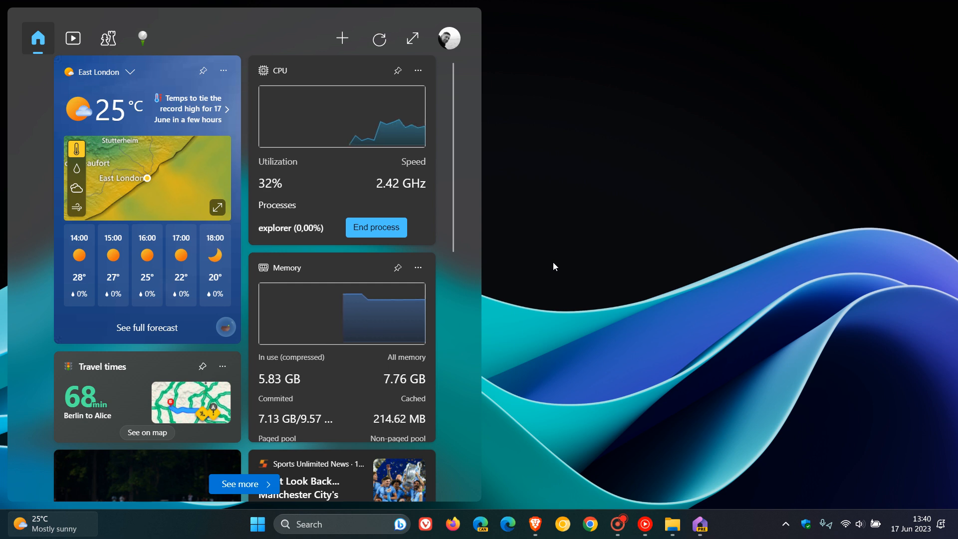
mouse_move(558, 201)
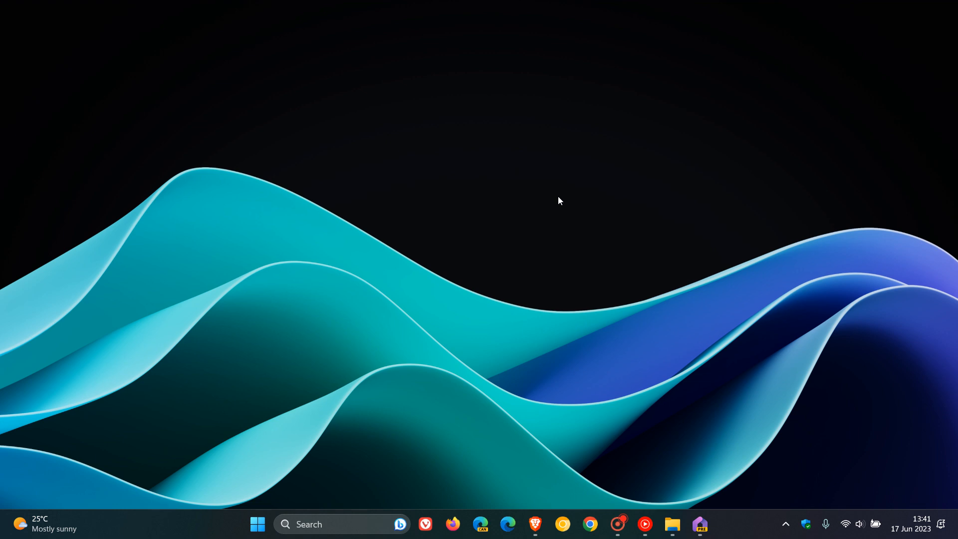
mouse_move(455, 270)
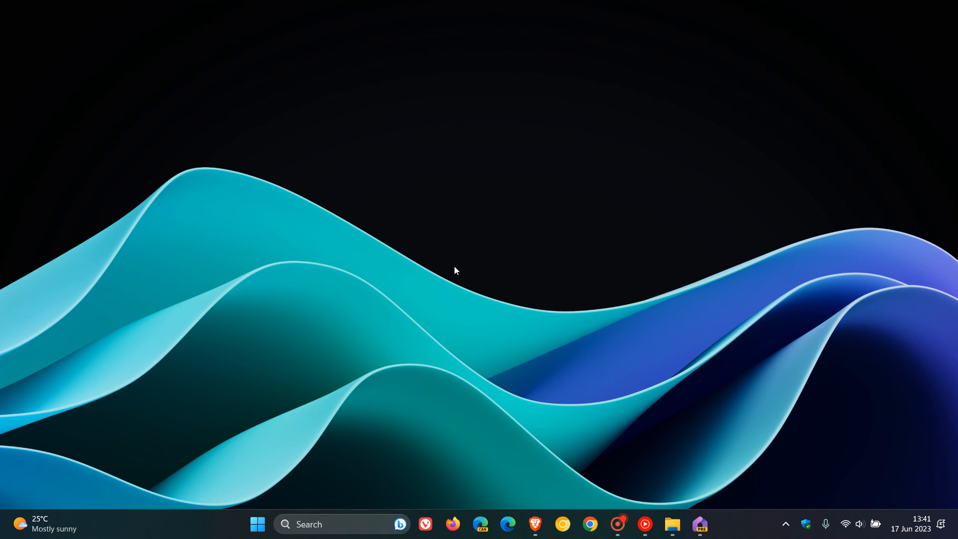
mouse_move(592, 194)
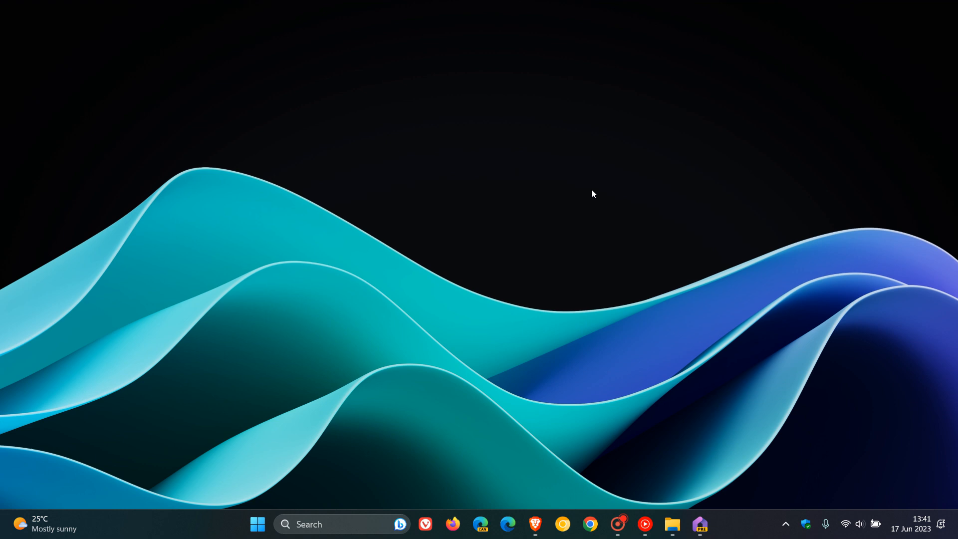
mouse_move(561, 190)
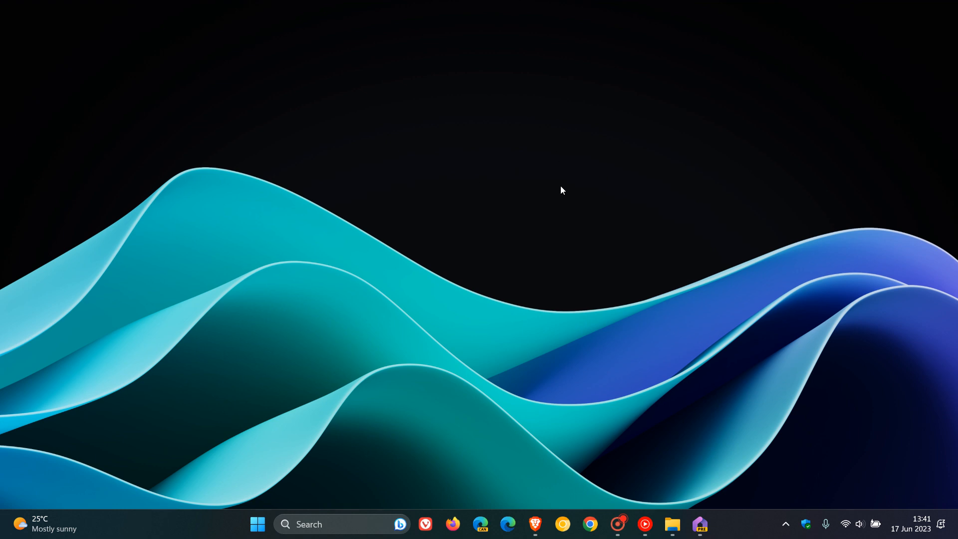
mouse_move(438, 231)
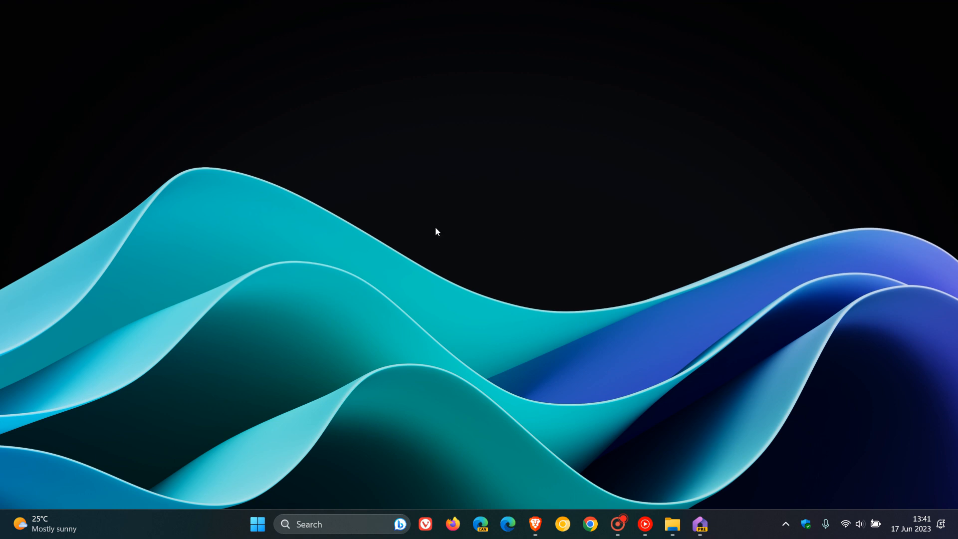
mouse_move(568, 159)
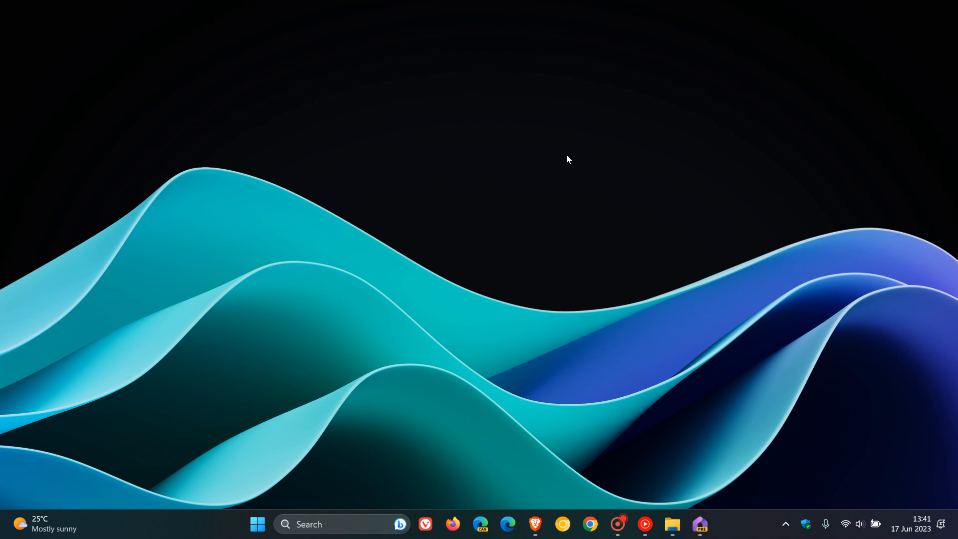
mouse_move(547, 435)
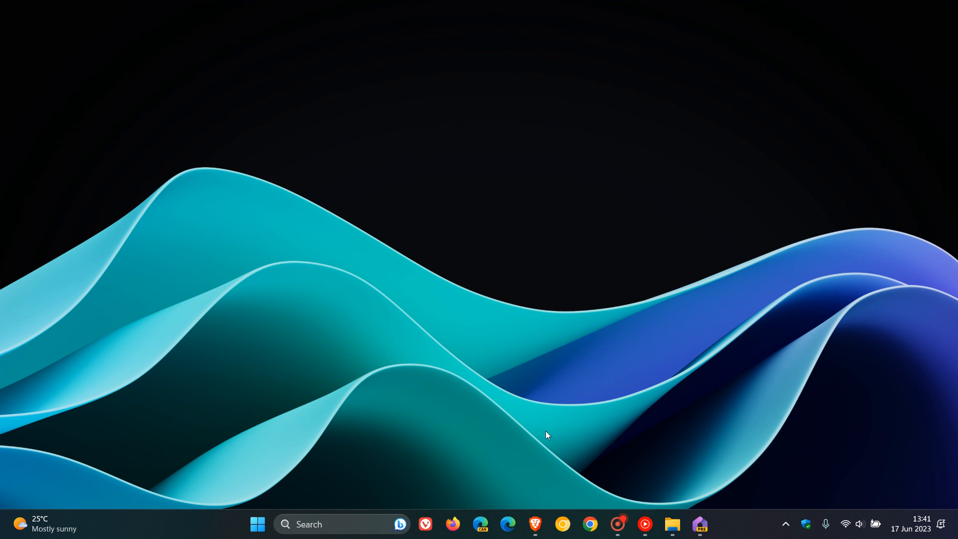
Download the Dev Home wallpaper pack from wallpapers.microsoft.design as dev-build.zip
click(534, 525)
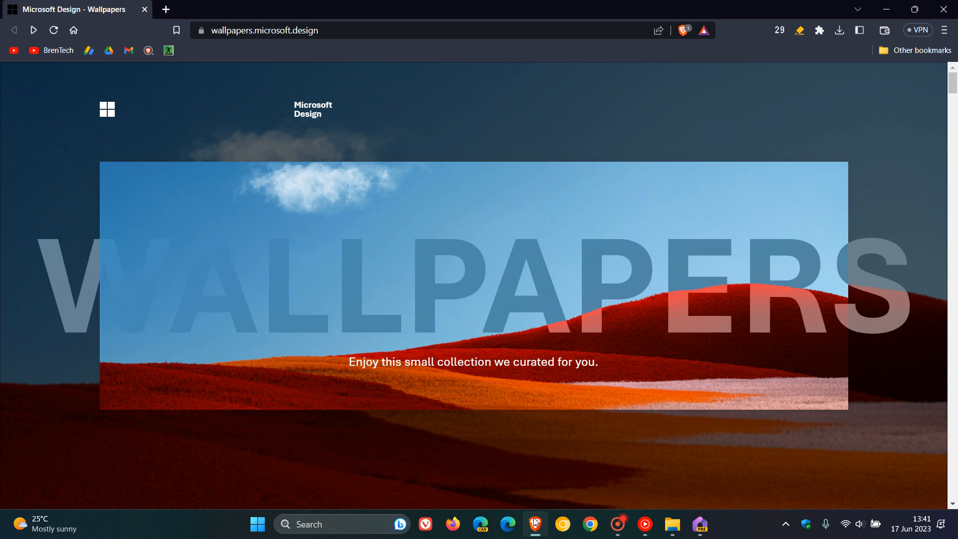
mouse_move(530, 146)
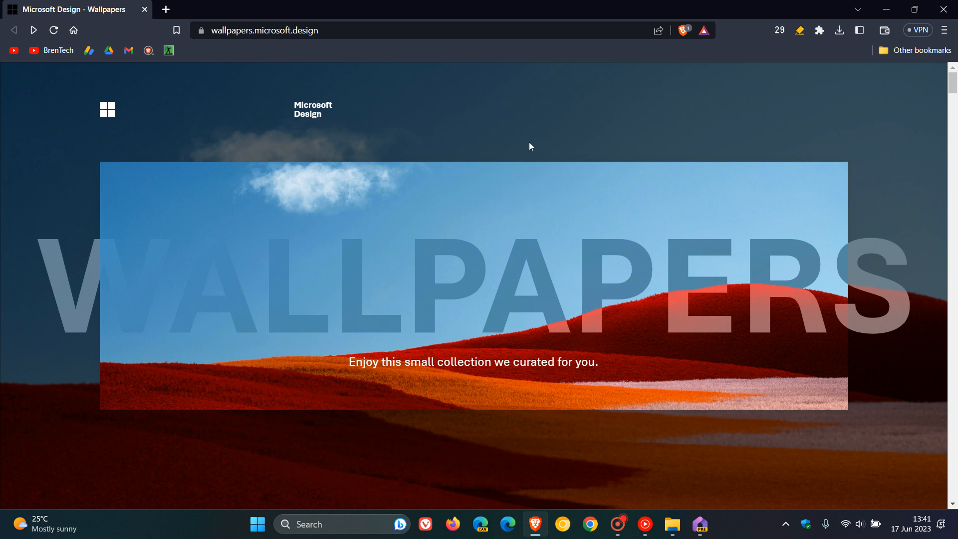
mouse_move(546, 147)
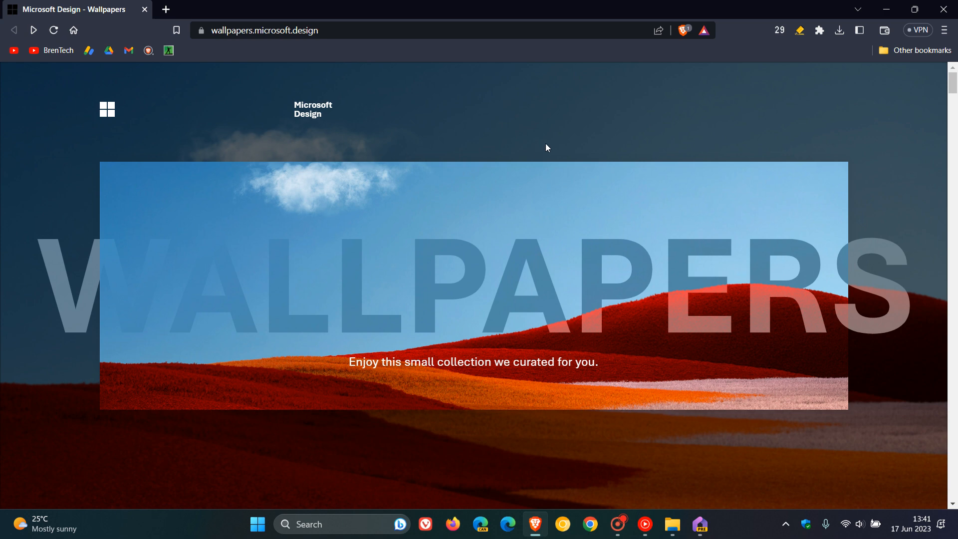
scroll(down, 3)
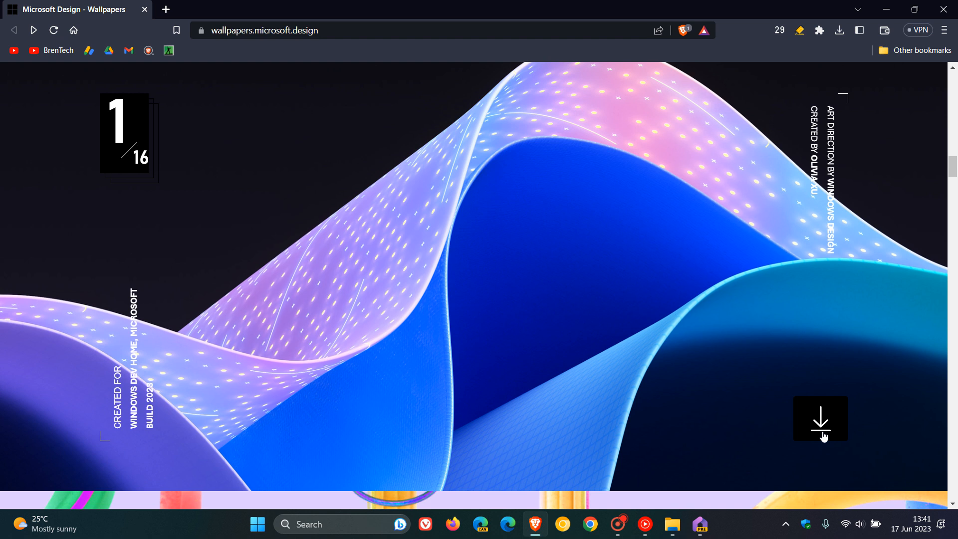
click(839, 30)
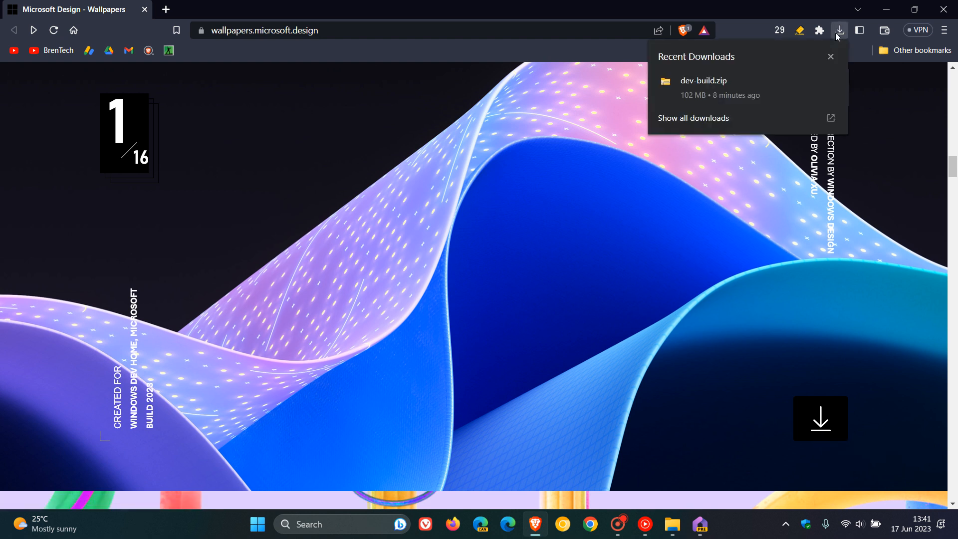
mouse_move(767, 100)
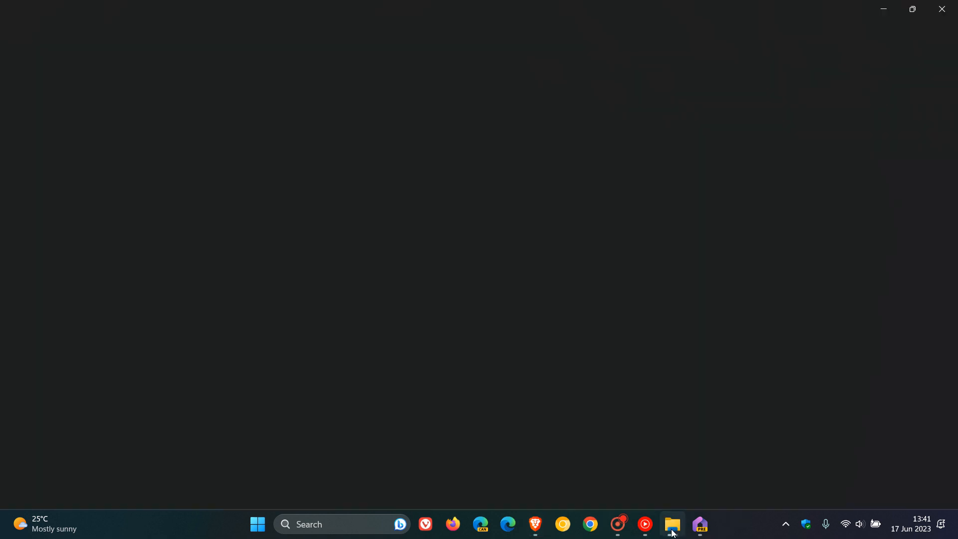
Extract dev-build.zip in Downloads and enter the extracted dev-build wallpaper folder
click(671, 524)
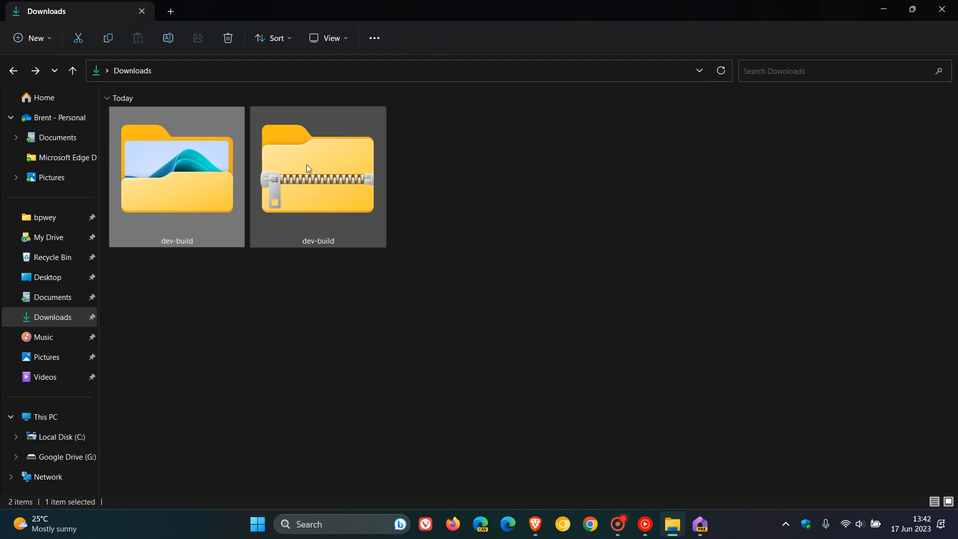
right_click(318, 177)
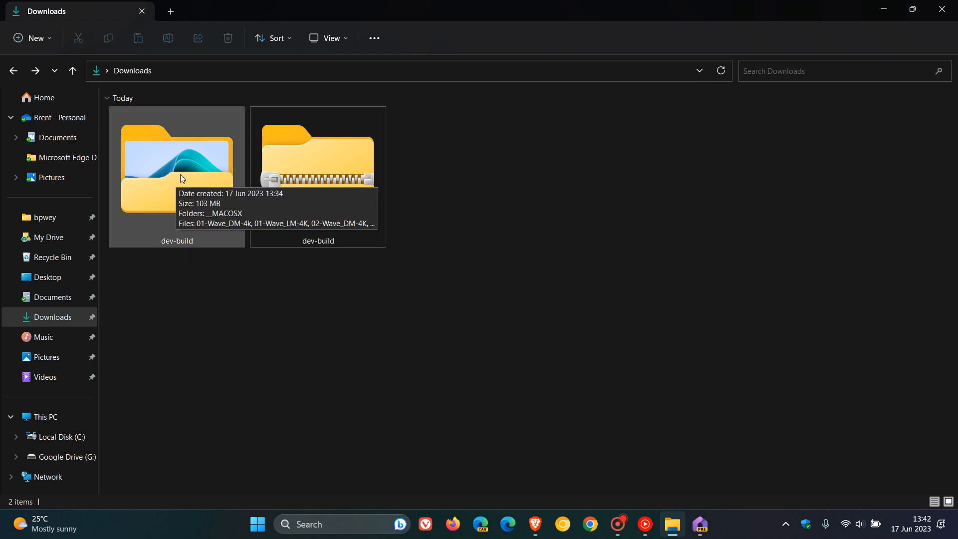
double_click(177, 171)
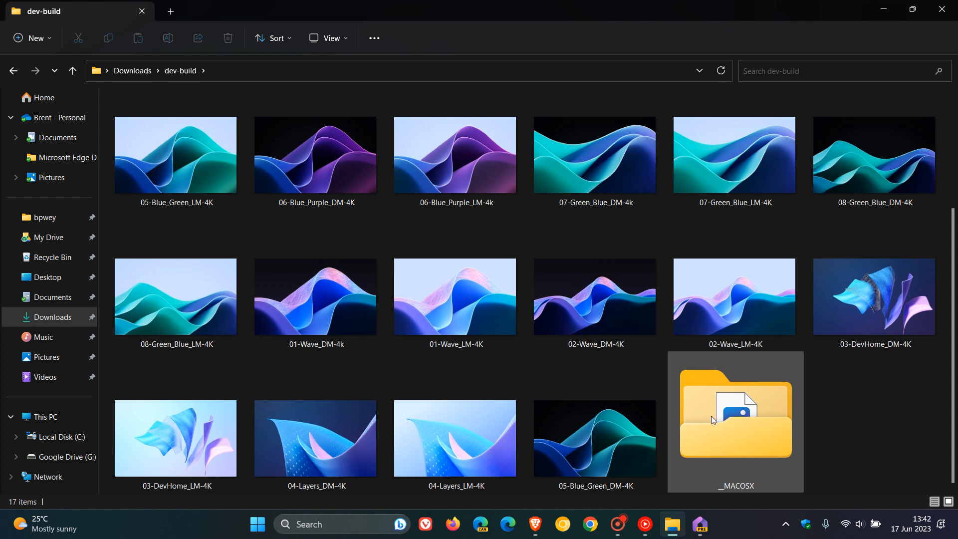
mouse_move(732, 429)
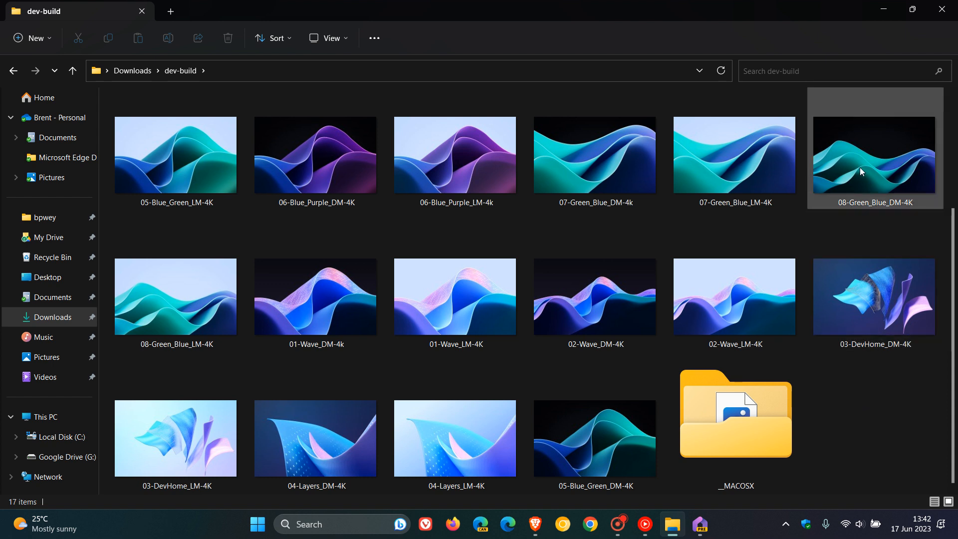
mouse_move(860, 152)
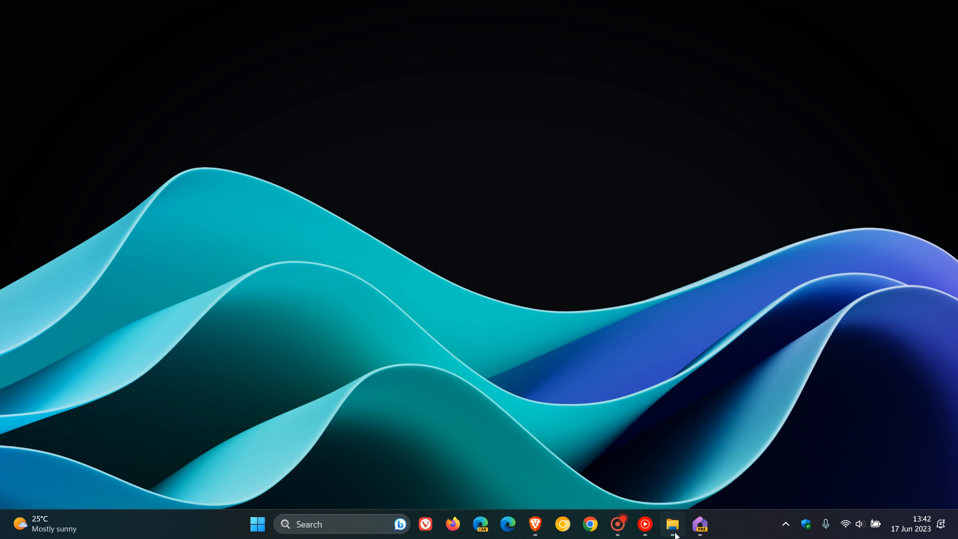
Set the desktop background to the 06-Blue_Purple_DM-4K wave wallpaper from dev-build
click(671, 525)
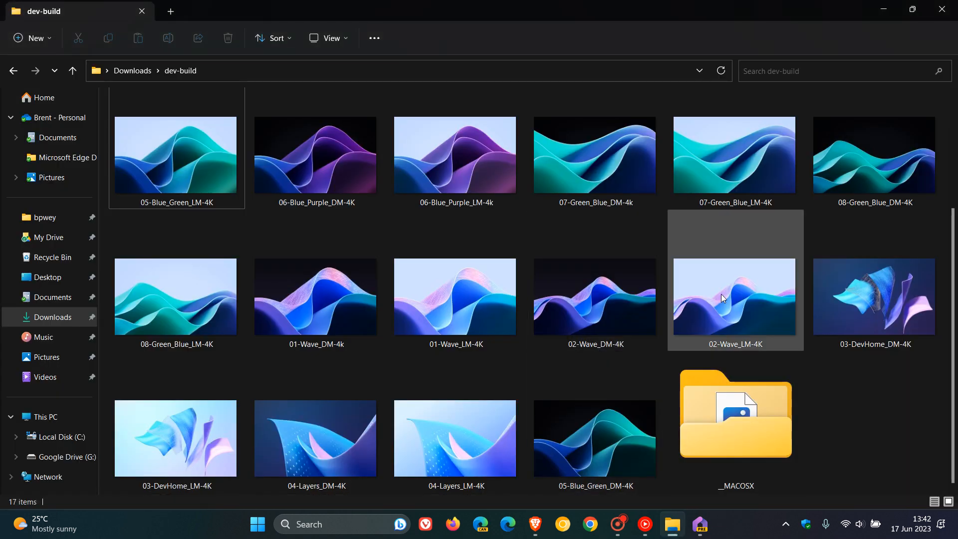
right_click(735, 297)
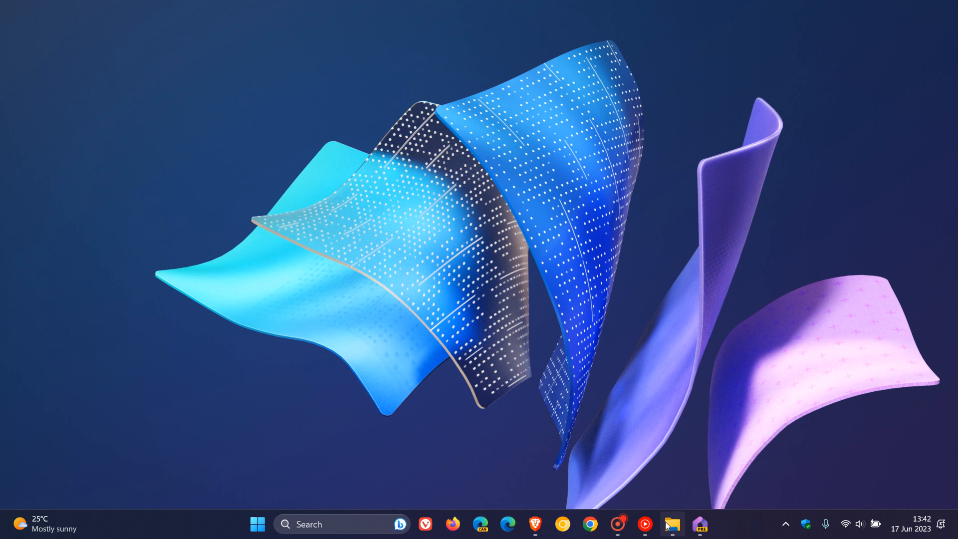
click(670, 524)
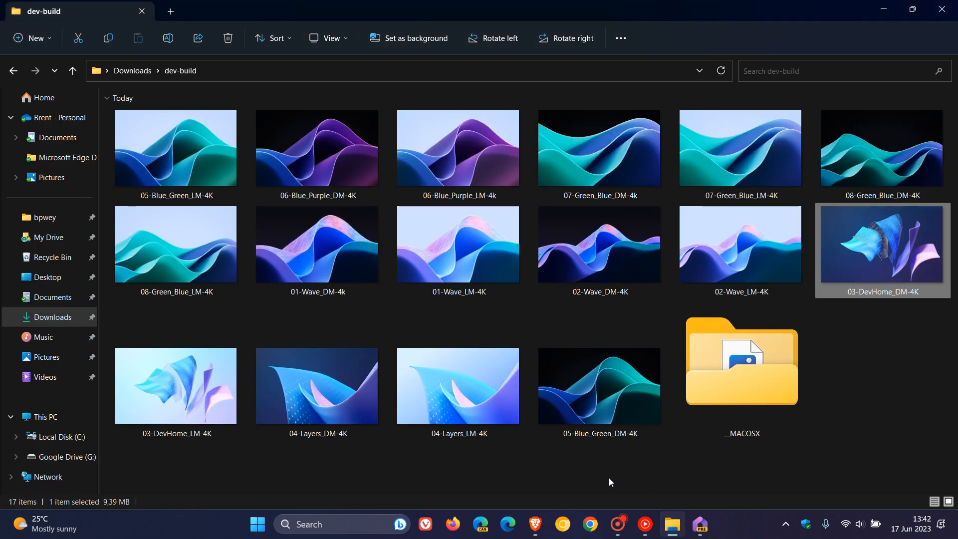
mouse_move(414, 420)
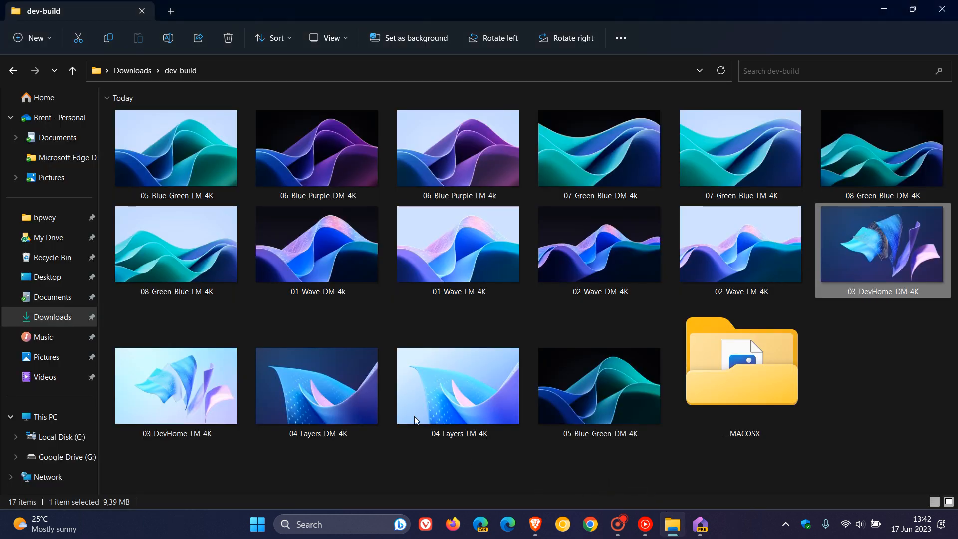
right_click(316, 148)
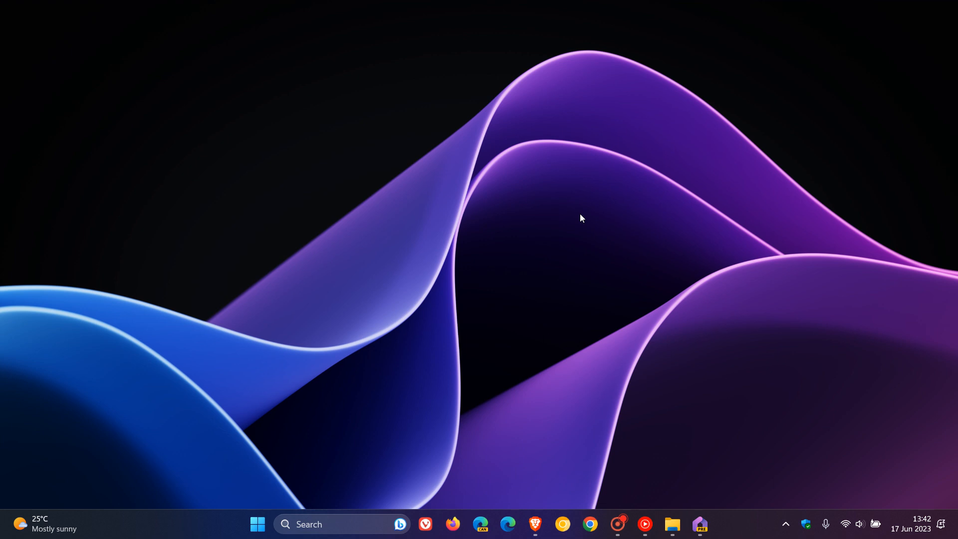
click(534, 525)
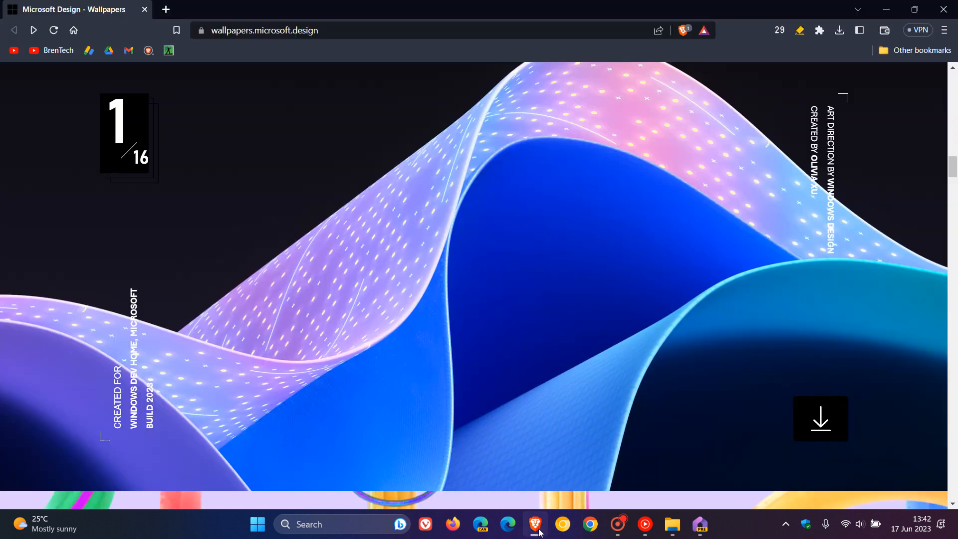
mouse_move(688, 302)
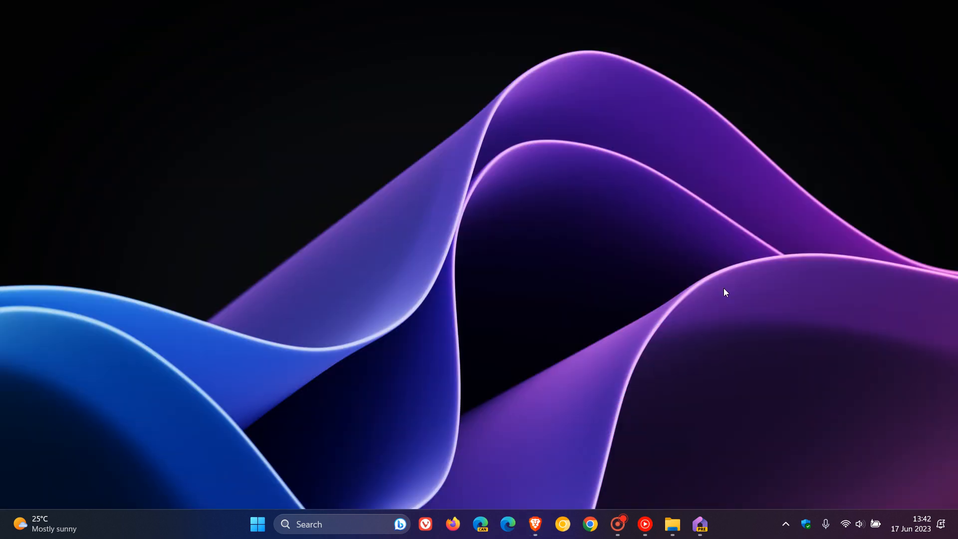
click(671, 524)
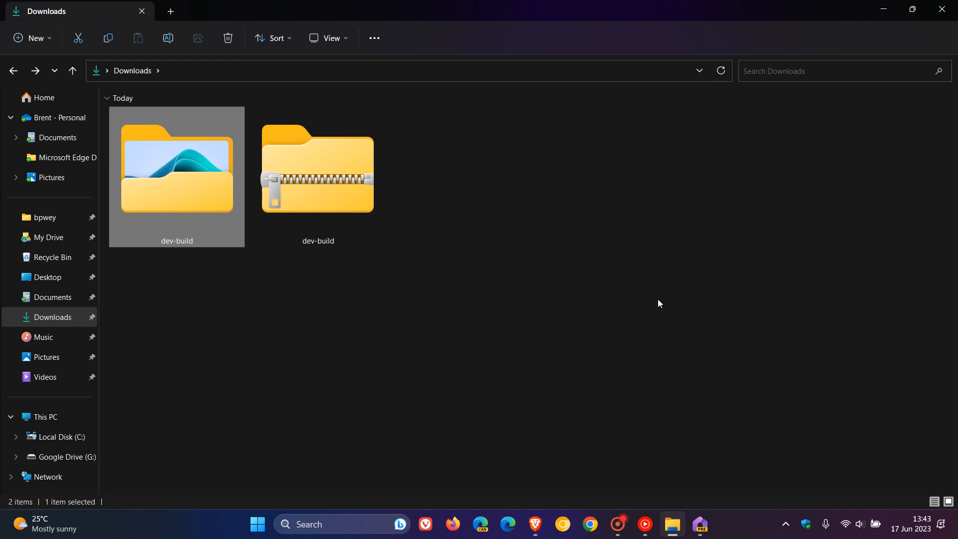
Reopen the dev-build folder, then minimize it to reveal the purple-blue wave desktop
double_click(177, 176)
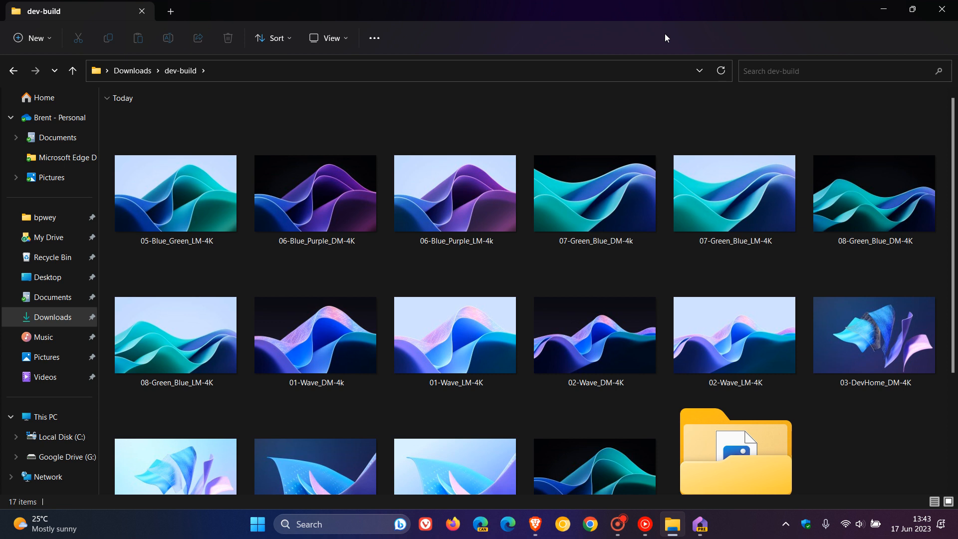
mouse_move(882, 11)
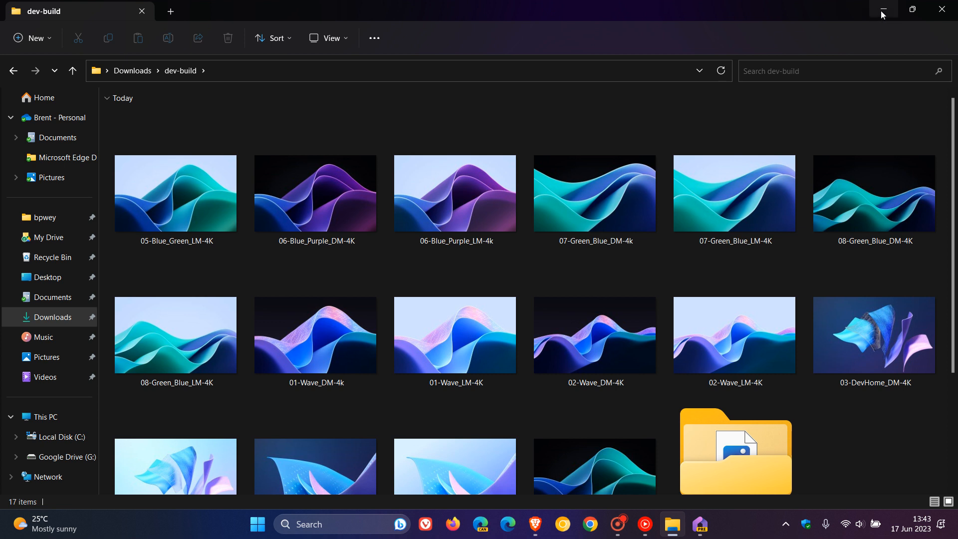
click(882, 11)
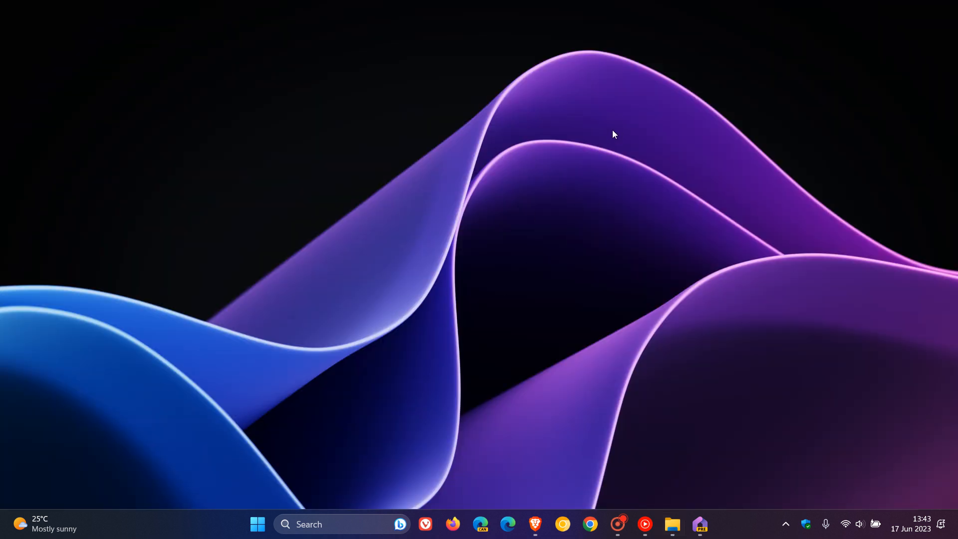
mouse_move(596, 145)
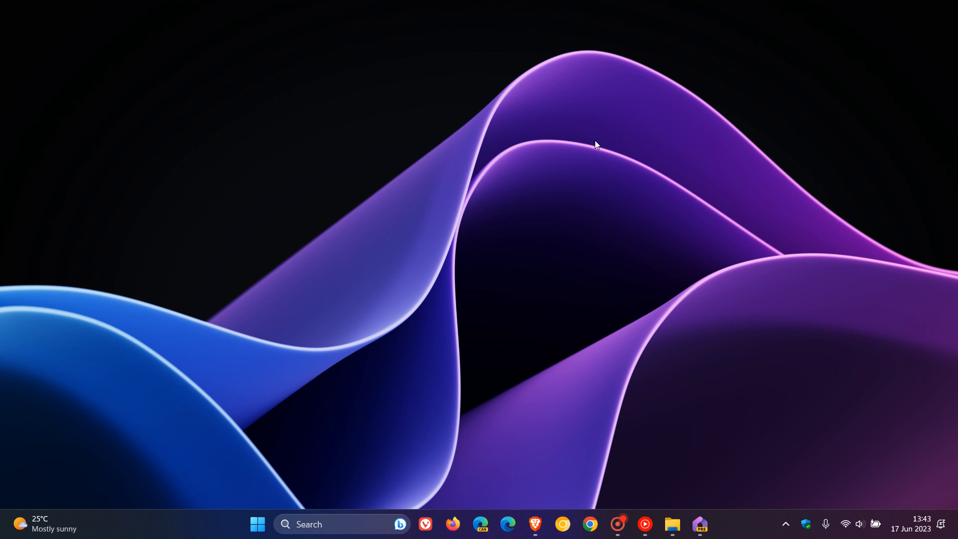